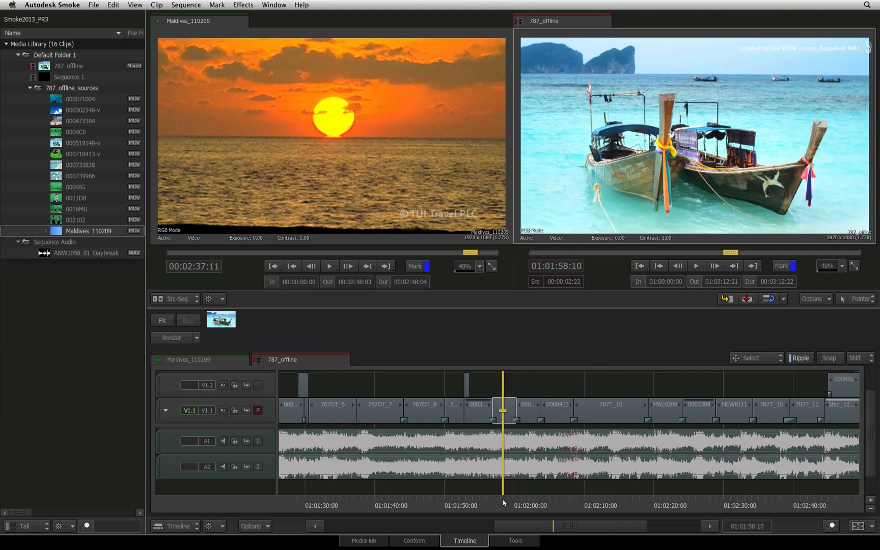
pyautogui.moveTo(502, 507)
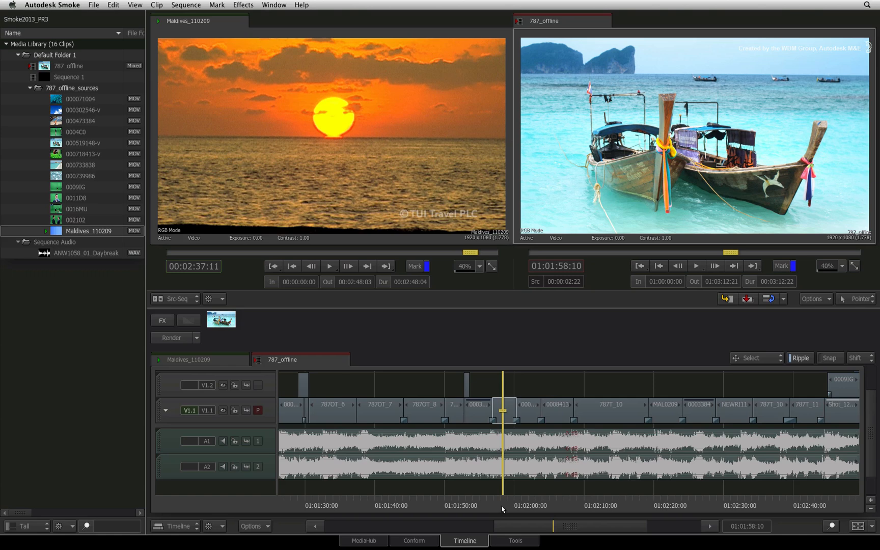
pyautogui.moveTo(505, 508)
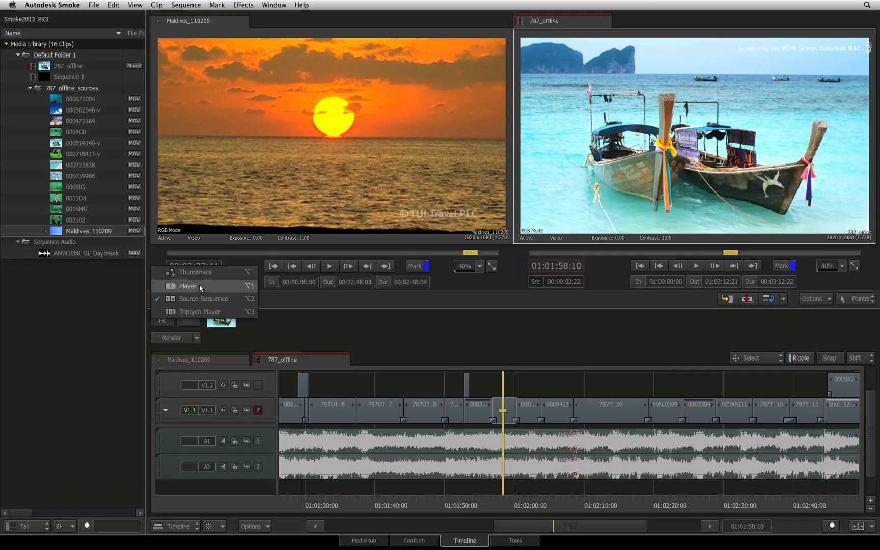
# Step: Switch to the single large Player layout and bring up the viewer's display options
pyautogui.click(187, 285)
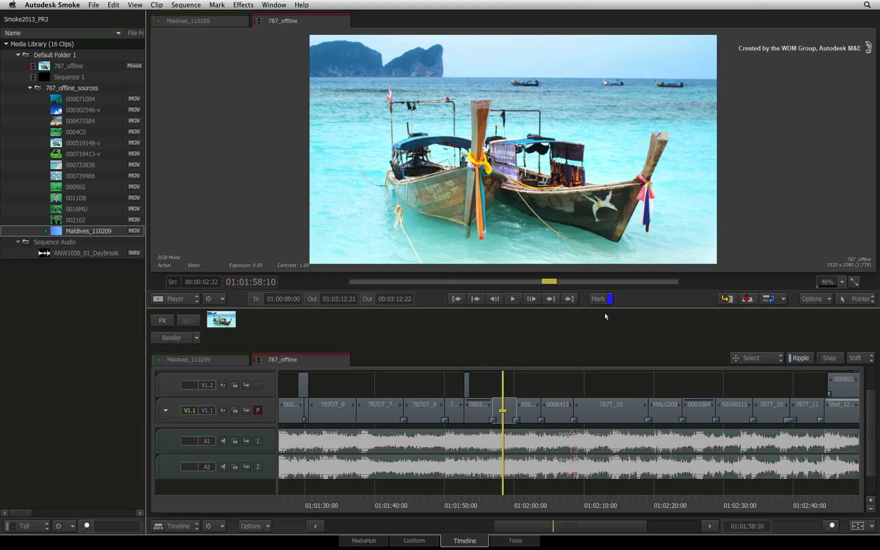
pyautogui.click(816, 298)
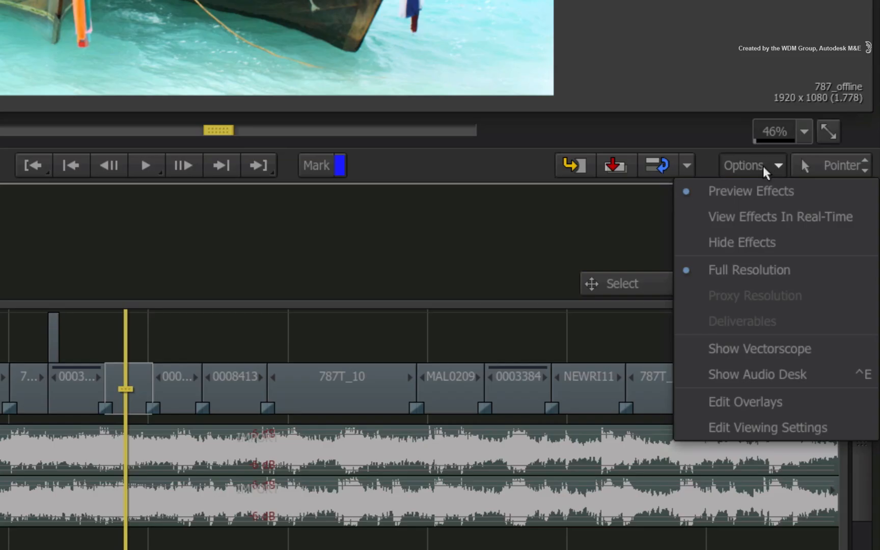
pyautogui.moveTo(773, 389)
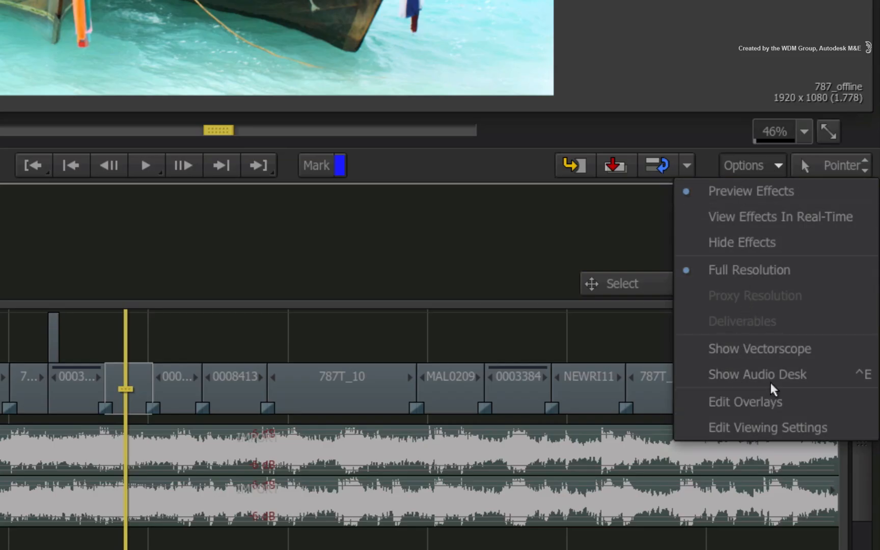
pyautogui.moveTo(801, 322)
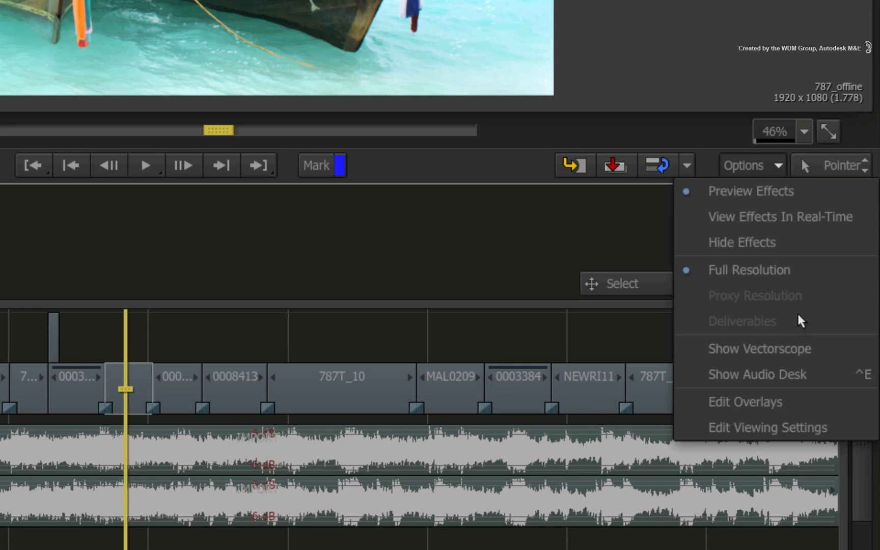
pyautogui.moveTo(821, 356)
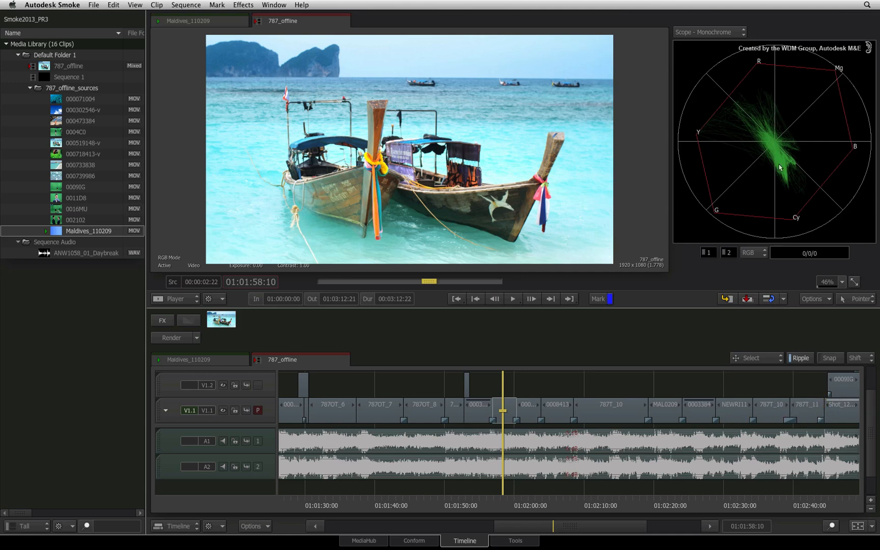
pyautogui.moveTo(677, 159)
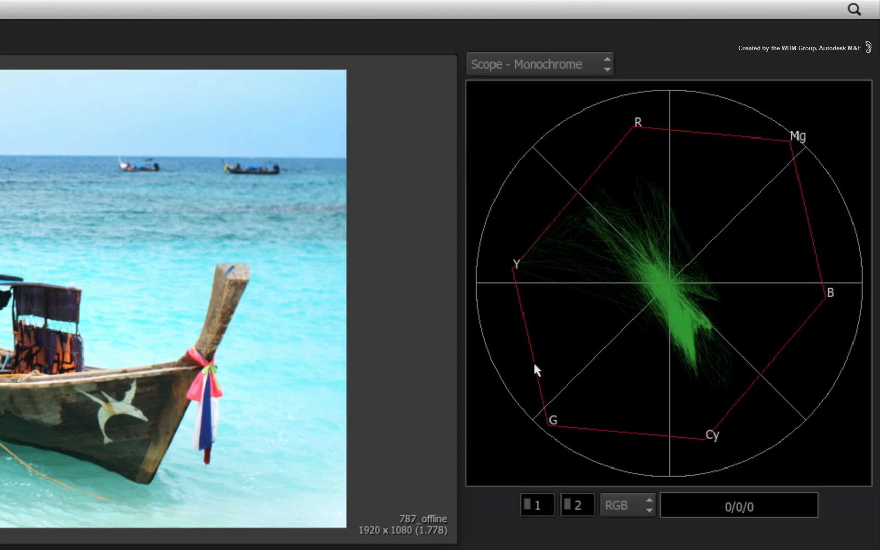
pyautogui.click(540, 64)
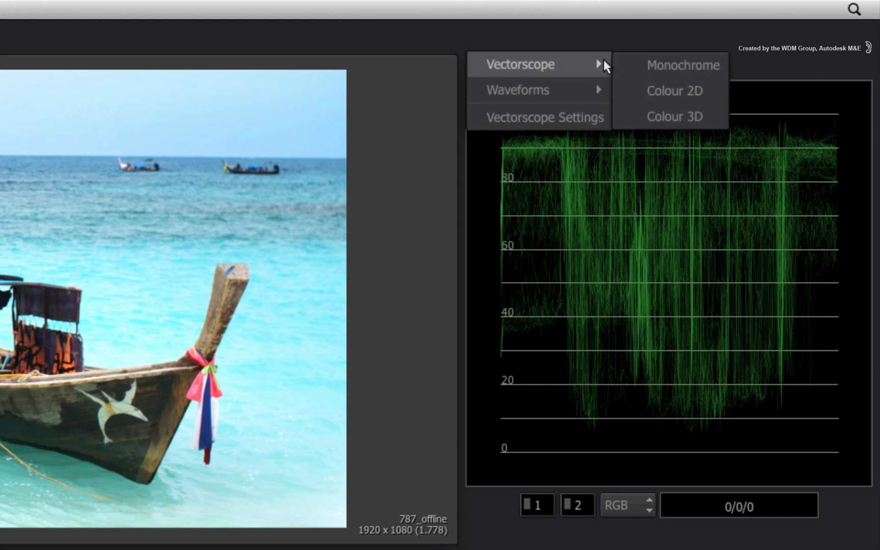
pyautogui.click(684, 65)
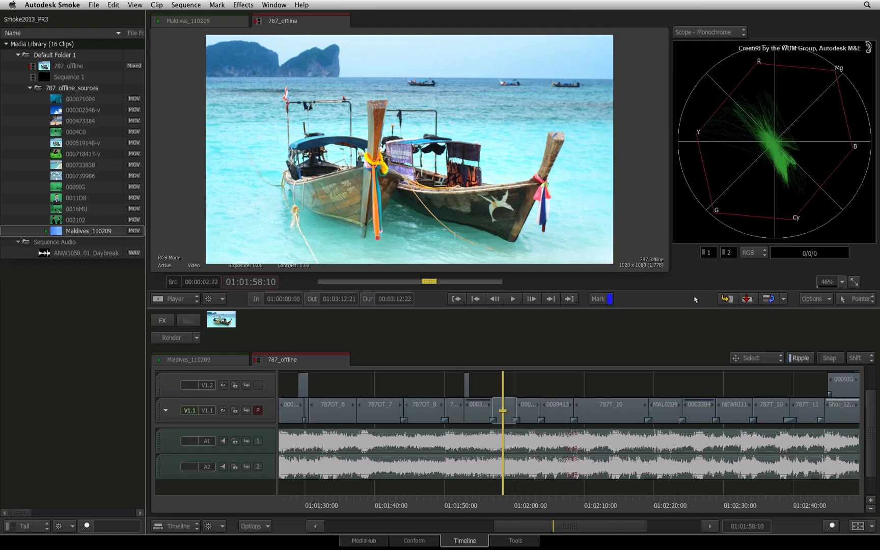
pyautogui.moveTo(688, 285)
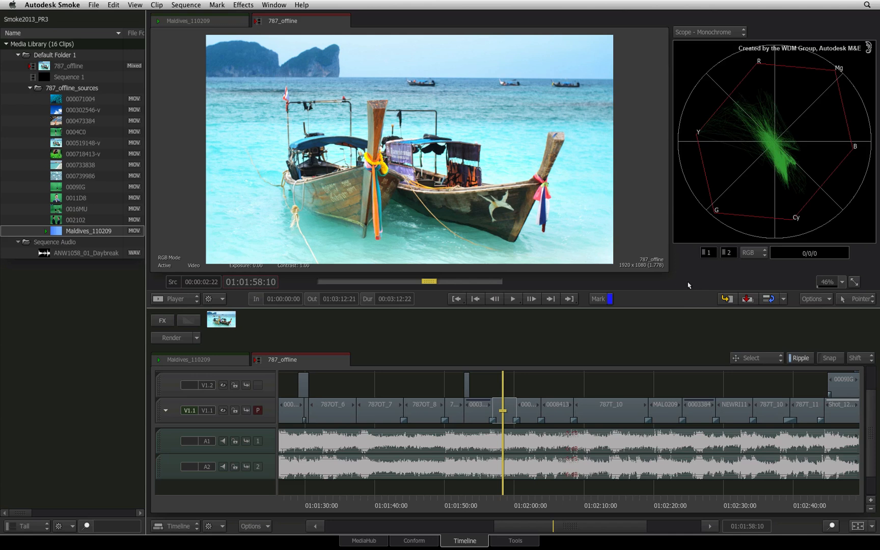
pyautogui.moveTo(448, 175)
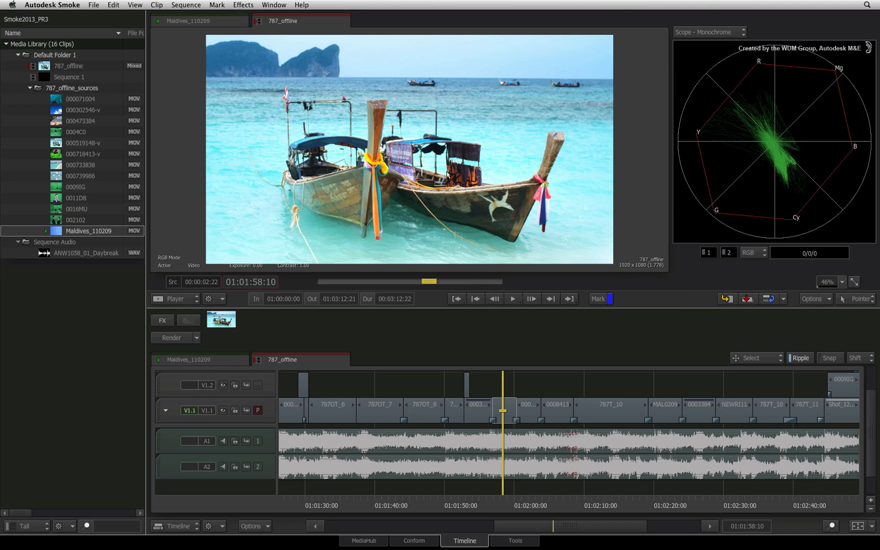
pyautogui.moveTo(689, 269)
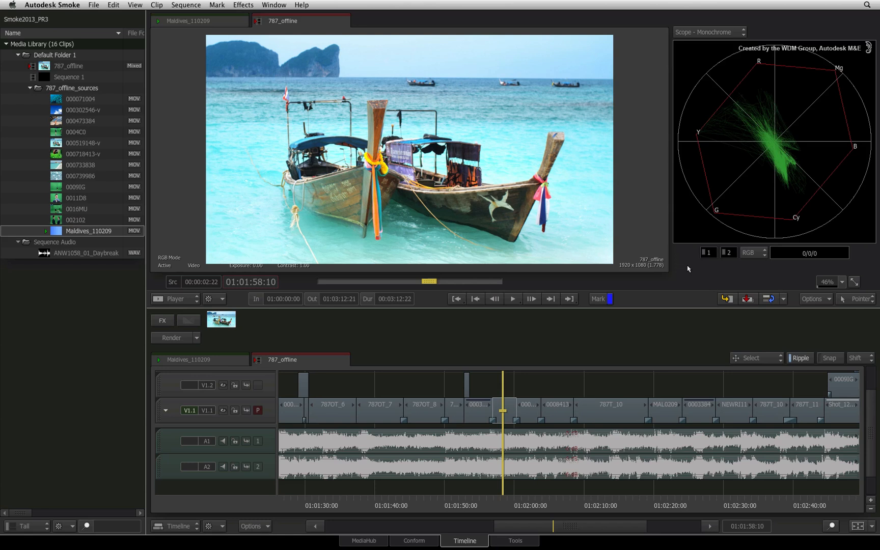
pyautogui.moveTo(794, 181)
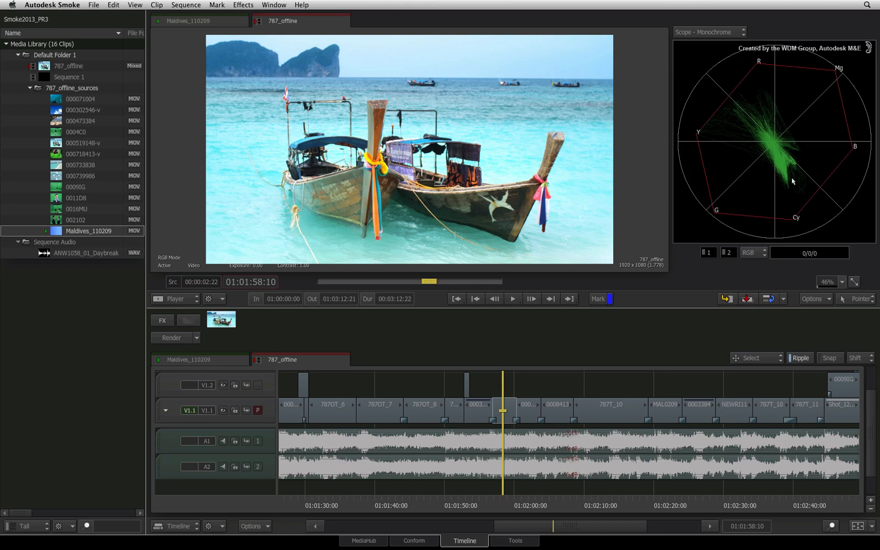
pyautogui.moveTo(752, 131)
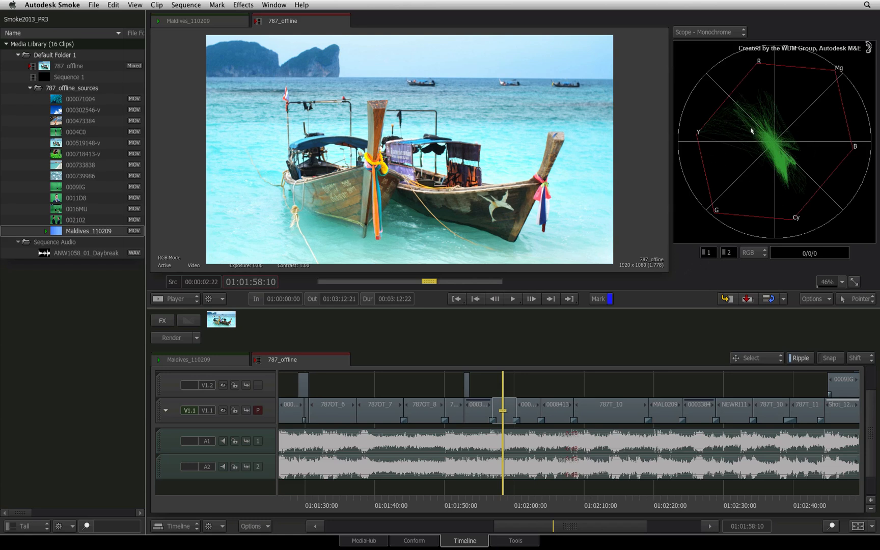
pyautogui.moveTo(809, 189)
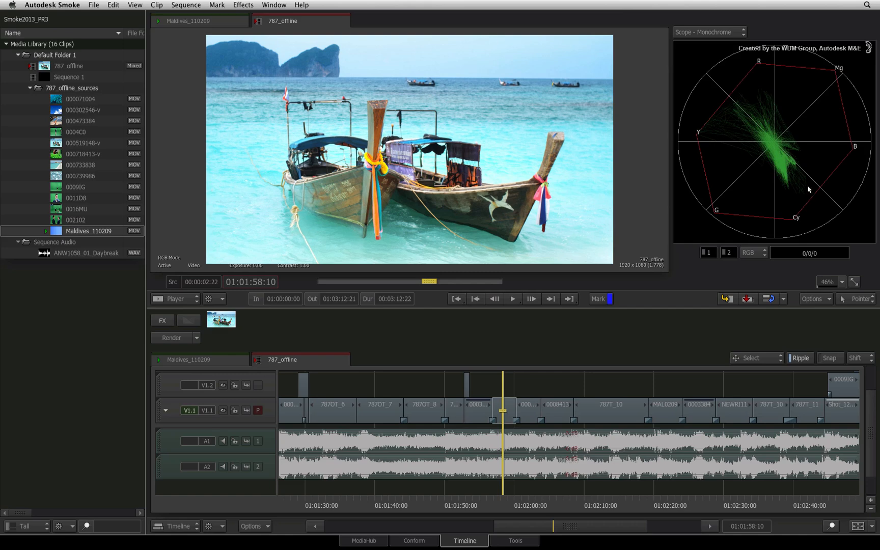
pyautogui.moveTo(757, 121)
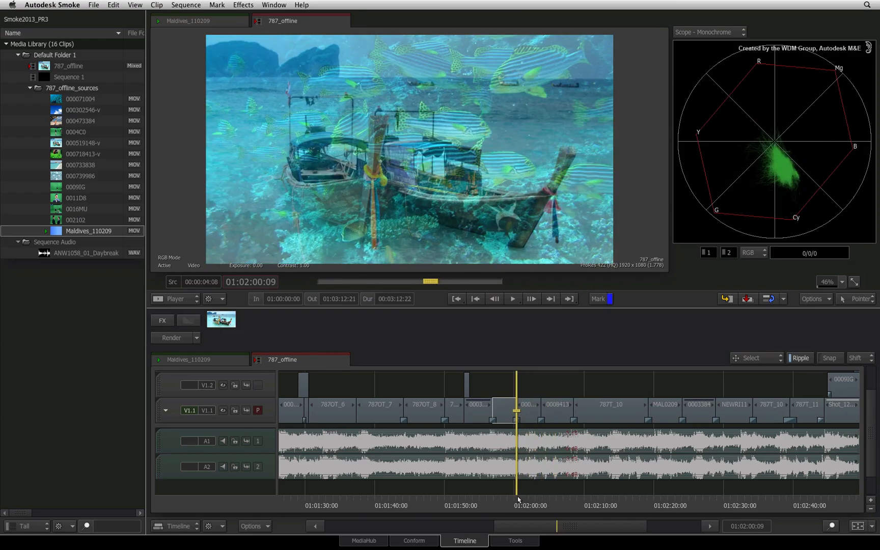
# Step: Play the timeline past the dissolve into the underwater fish shot so the vectorscope updates
pyautogui.click(512, 299)
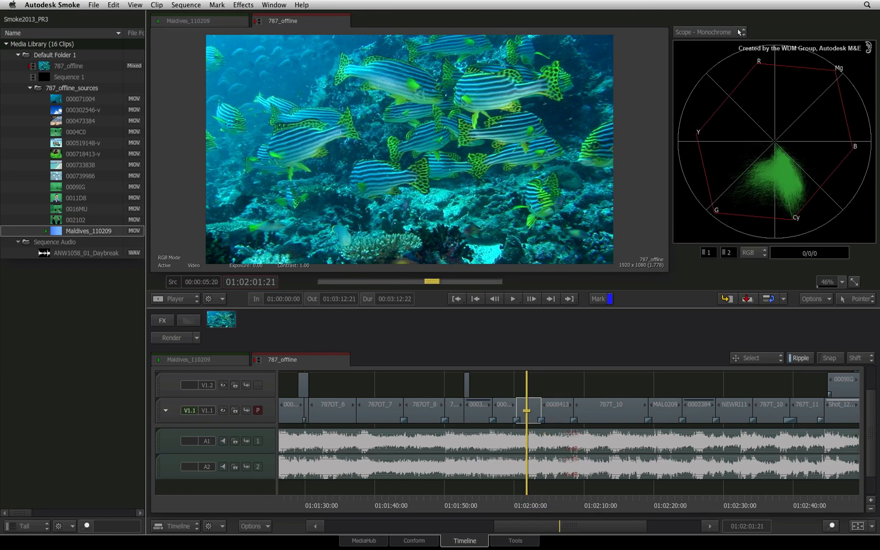
pyautogui.moveTo(712, 145)
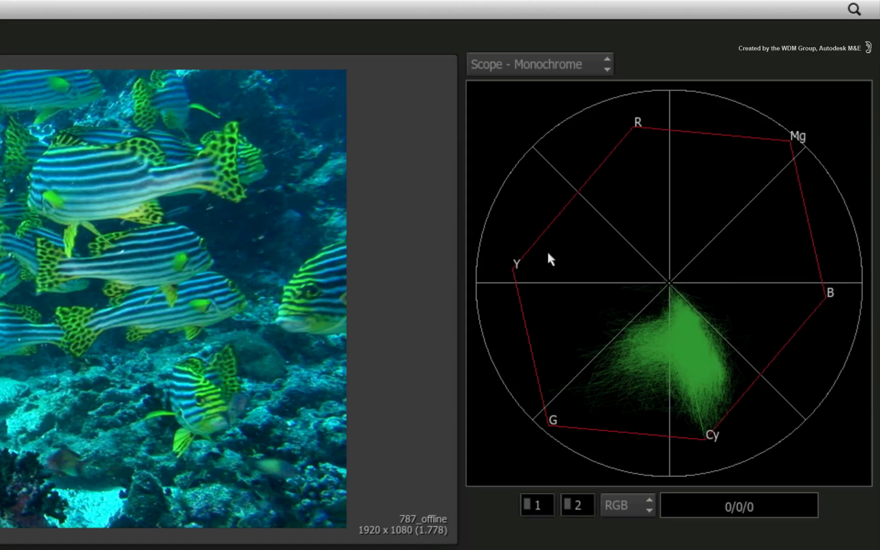
pyautogui.moveTo(602, 181)
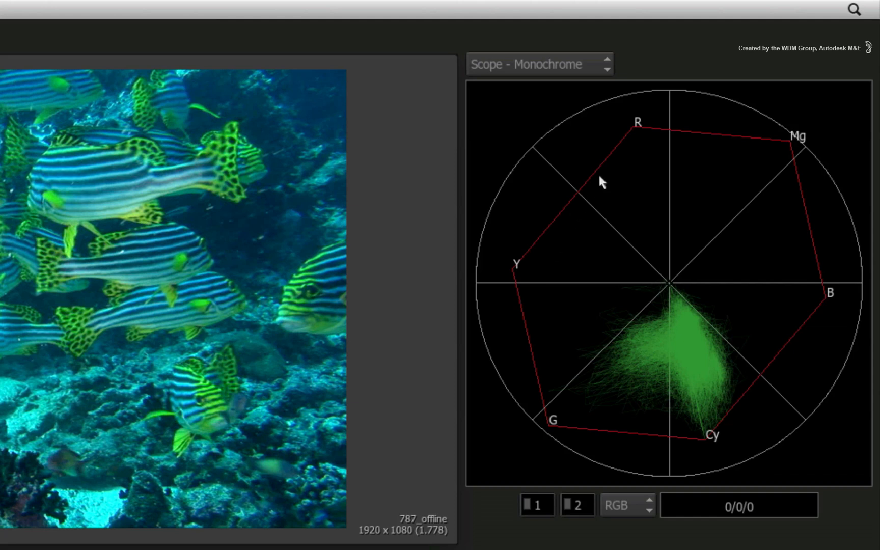
# Step: Change the scope to the Colour 2D vectorscope for the fish shot
pyautogui.click(538, 64)
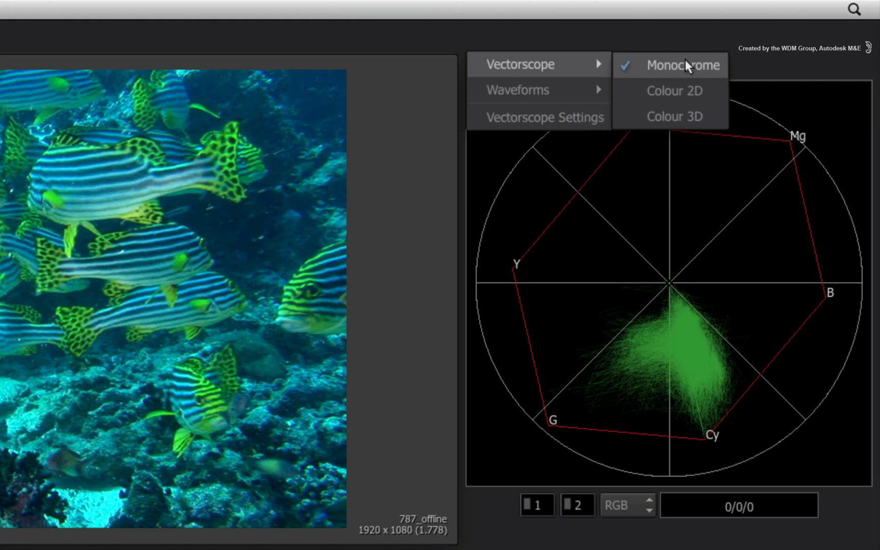
pyautogui.moveTo(684, 92)
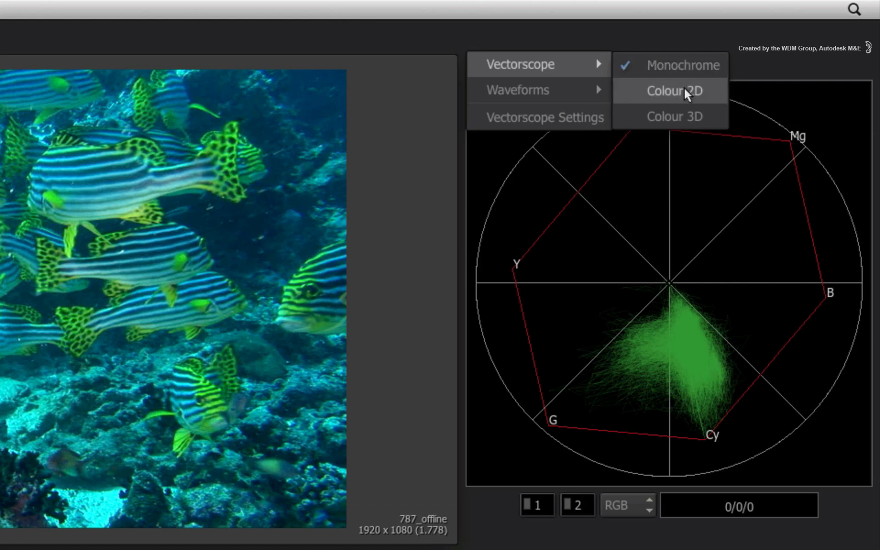
pyautogui.click(671, 90)
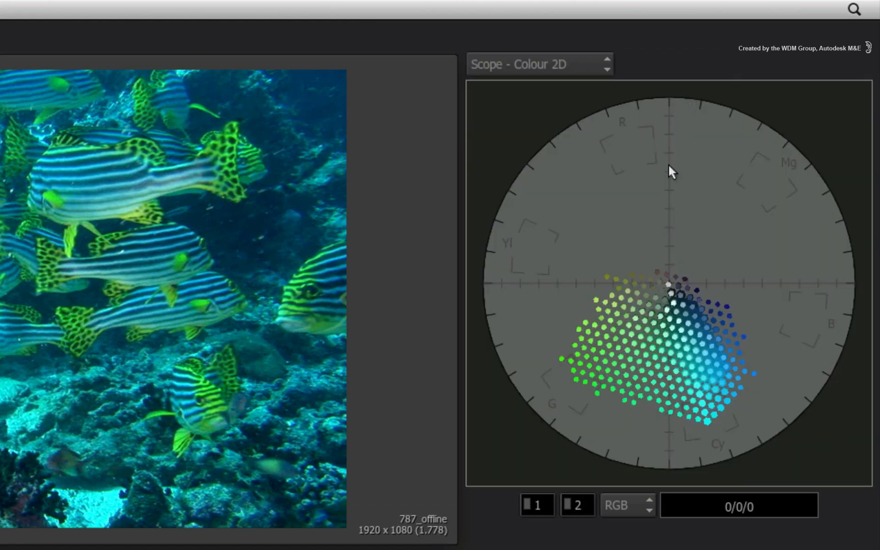
pyautogui.moveTo(768, 350)
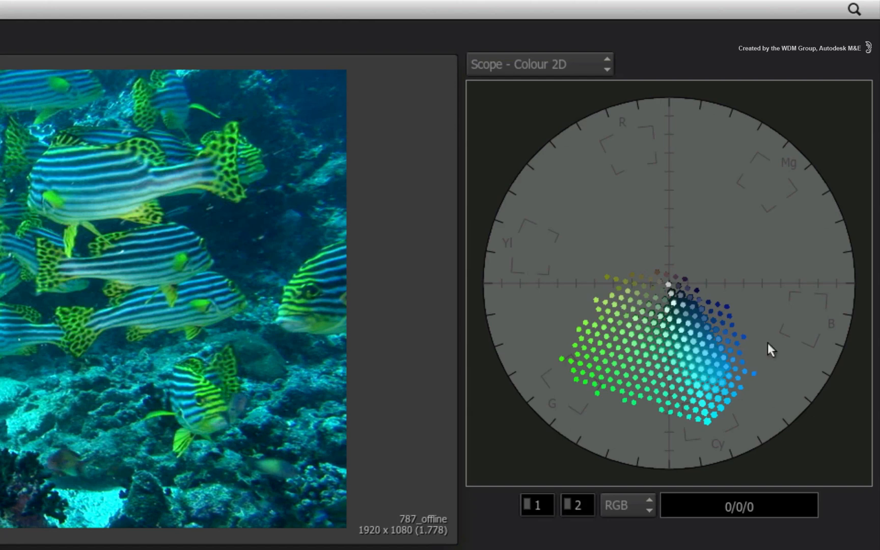
pyautogui.moveTo(582, 138)
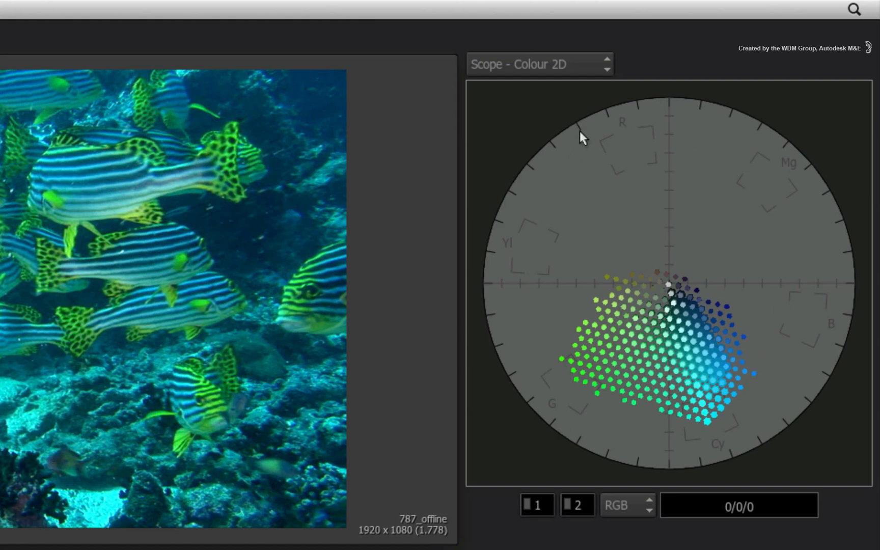
pyautogui.moveTo(635, 60)
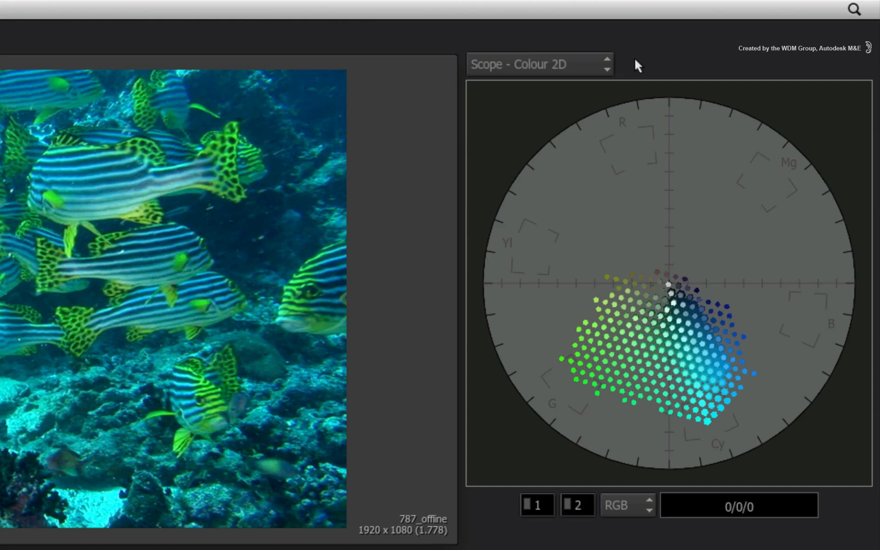
# Step: View the Colour 3D cube vectorscope, return to Monochrome, and reopen the scope type menu
pyautogui.click(538, 64)
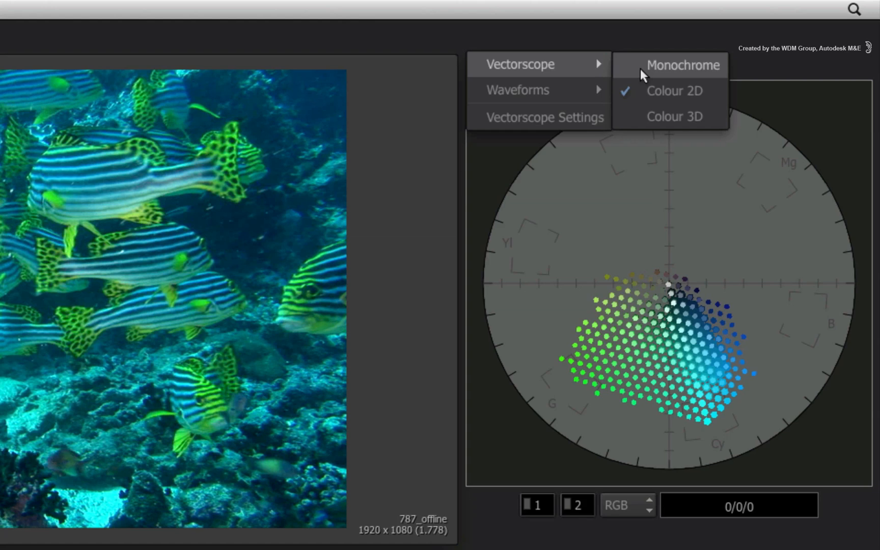
pyautogui.click(675, 116)
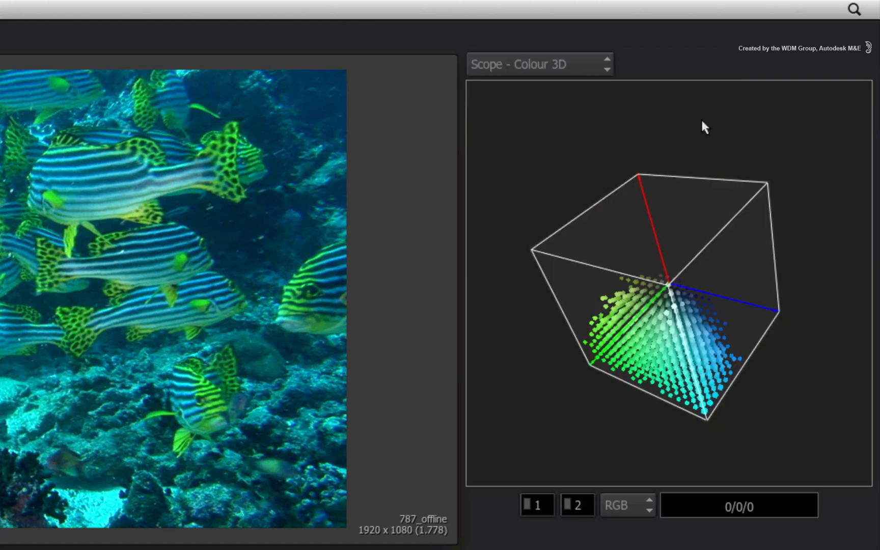
pyautogui.moveTo(613, 285)
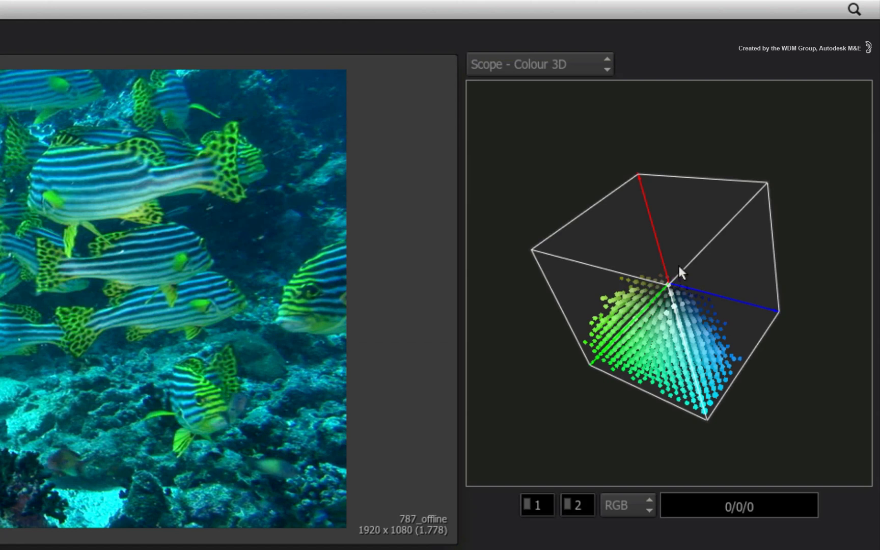
pyautogui.moveTo(661, 243)
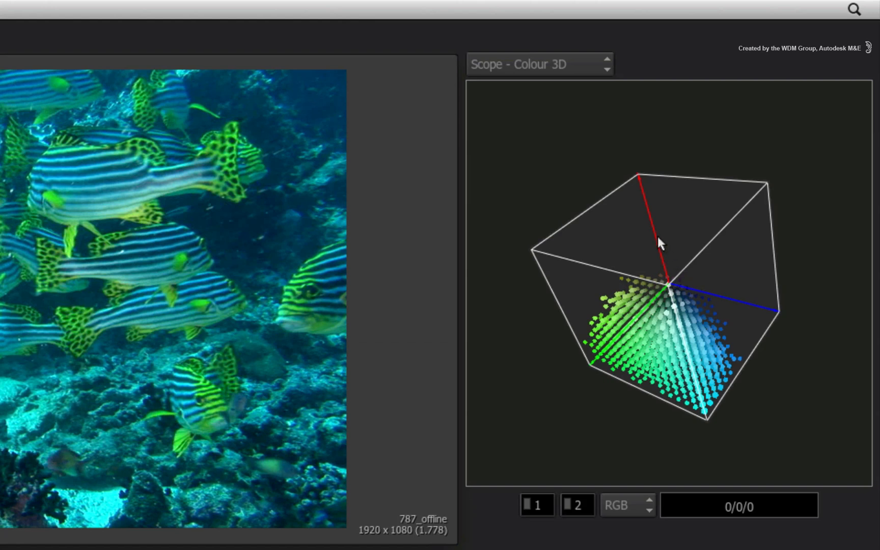
pyautogui.moveTo(621, 67)
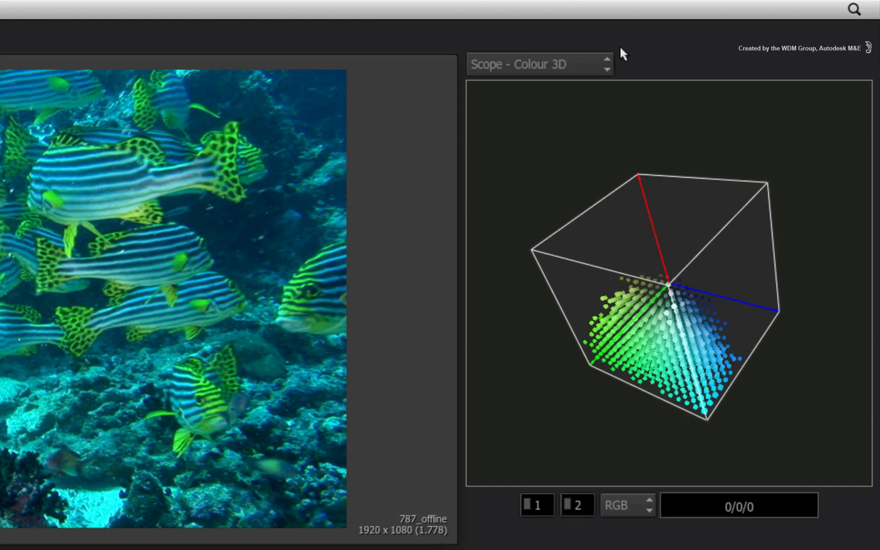
pyautogui.click(535, 64)
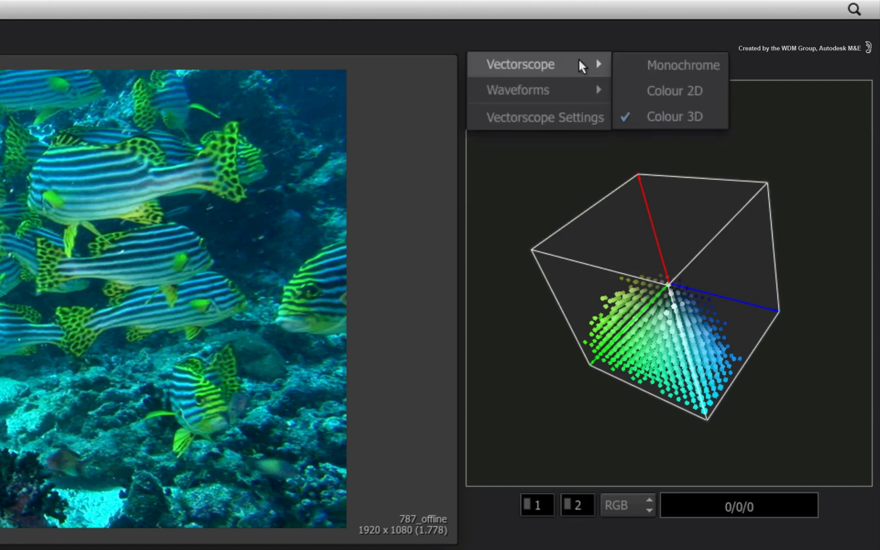
pyautogui.click(683, 66)
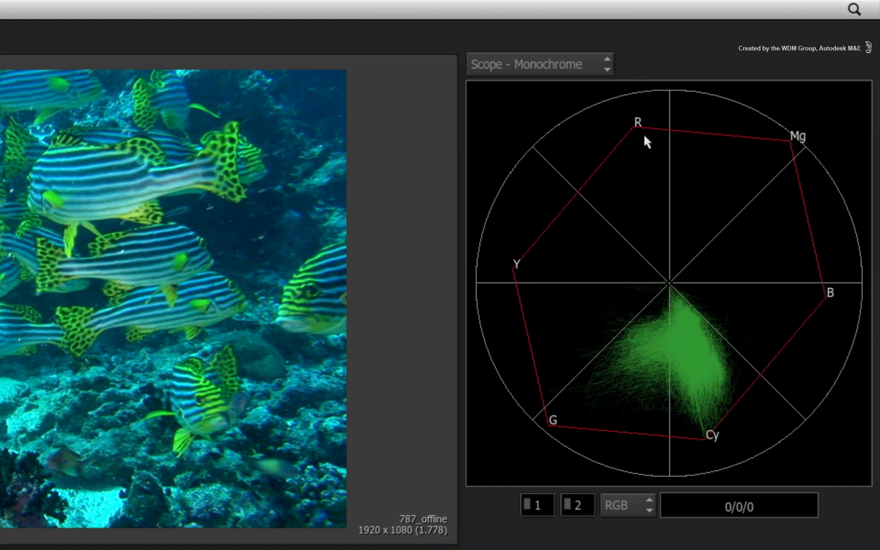
pyautogui.moveTo(489, 470)
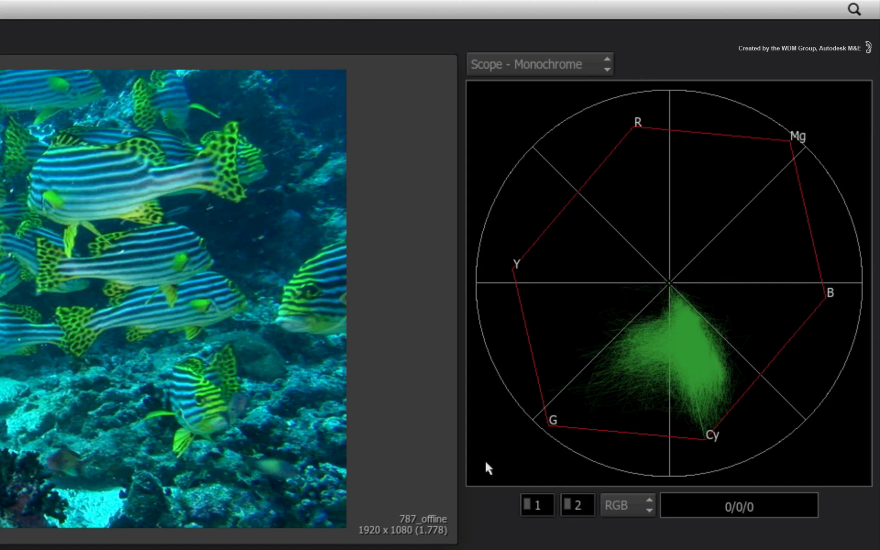
pyautogui.click(536, 65)
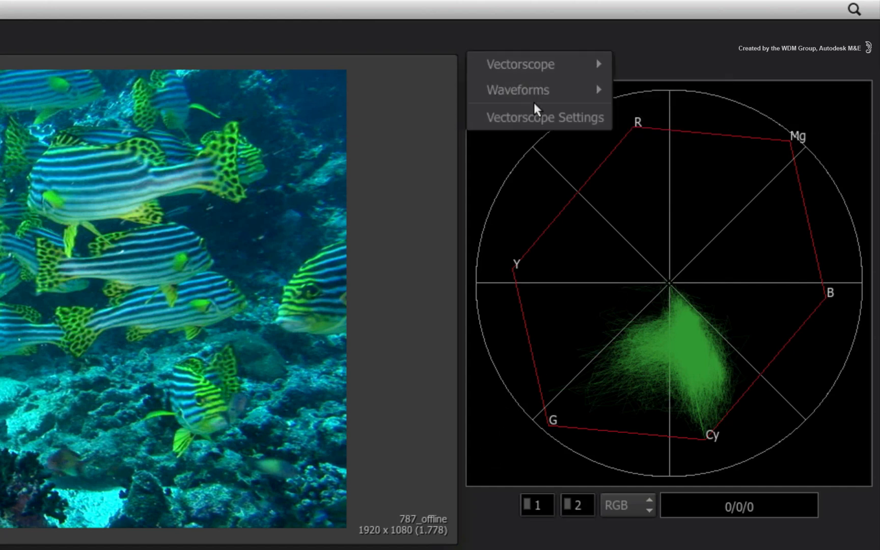
pyautogui.moveTo(517, 89)
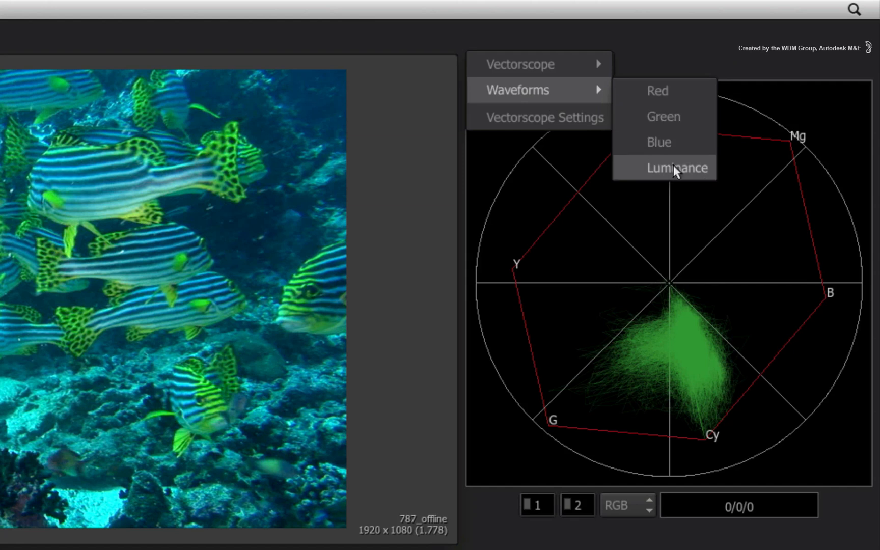
# Step: Show the luminance waveform, then the red and finally the blue channel waveform
pyautogui.click(677, 167)
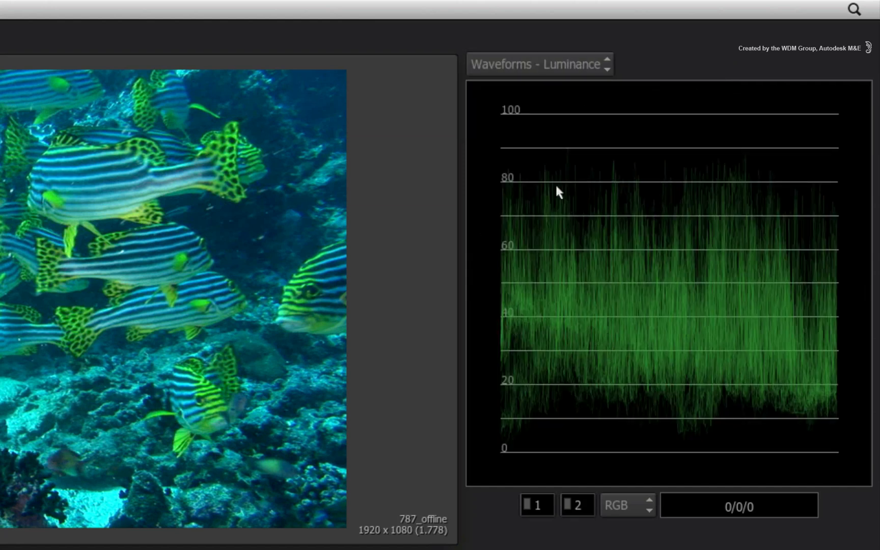
pyautogui.moveTo(784, 260)
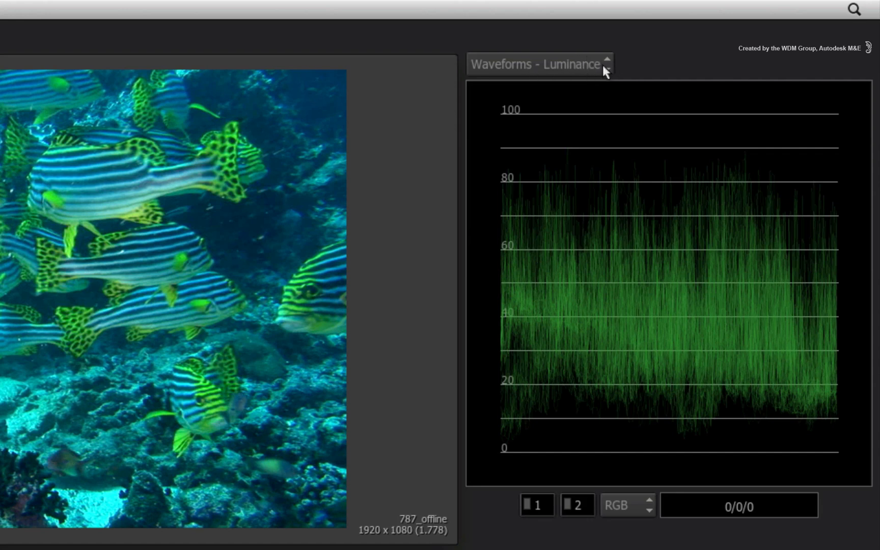
pyautogui.click(541, 65)
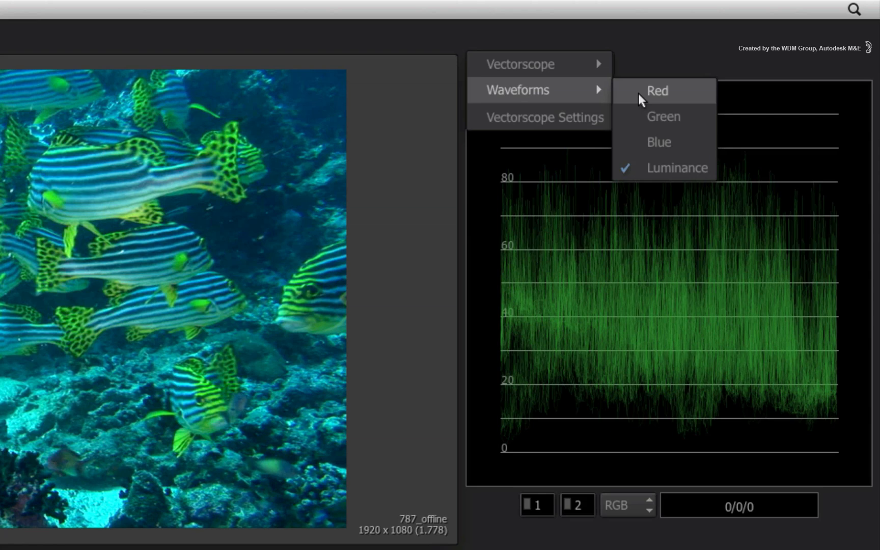
pyautogui.click(658, 91)
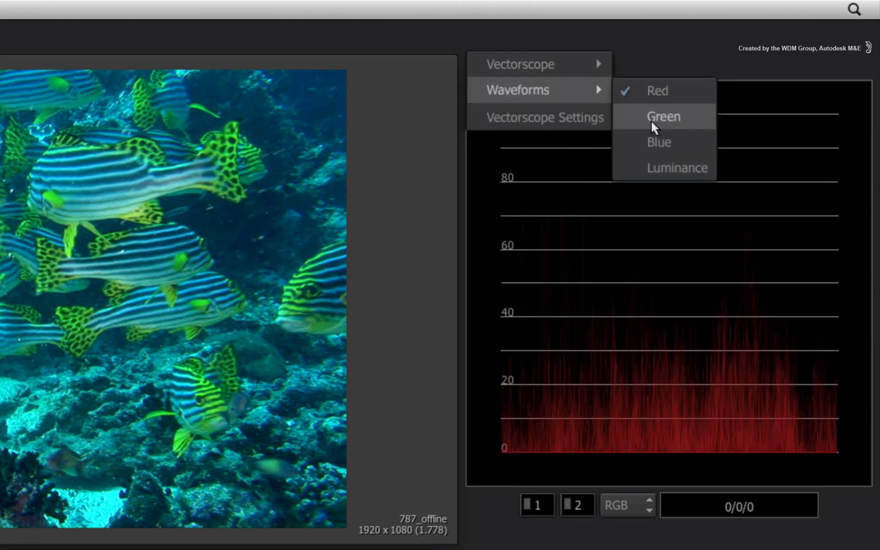
pyautogui.click(659, 143)
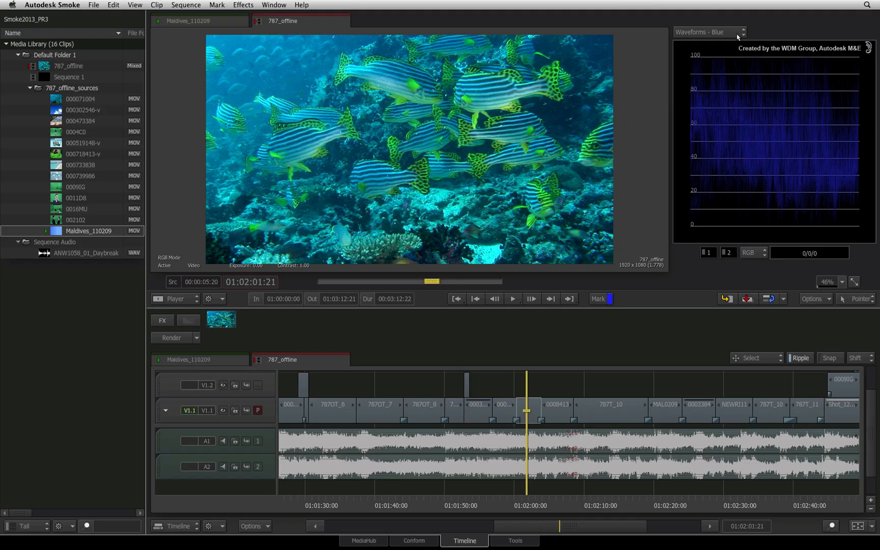
pyautogui.click(709, 33)
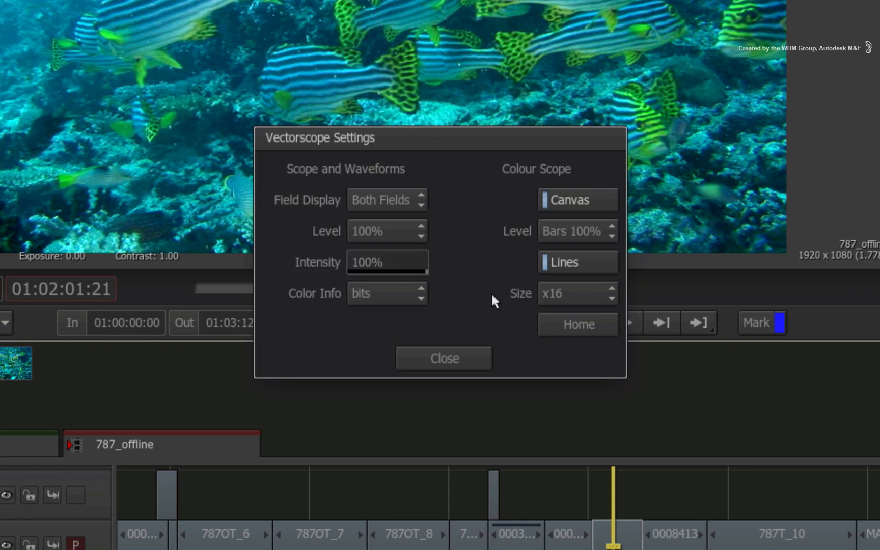
pyautogui.moveTo(485, 357)
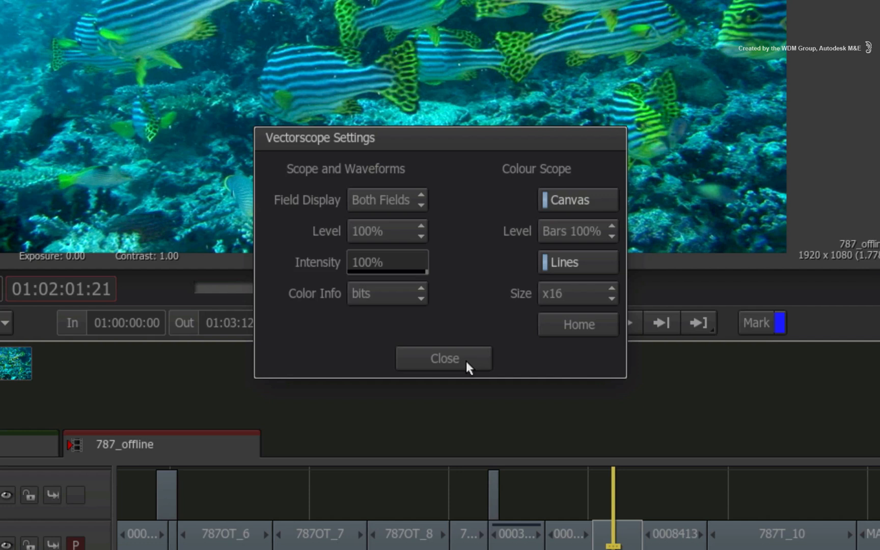
pyautogui.moveTo(469, 373)
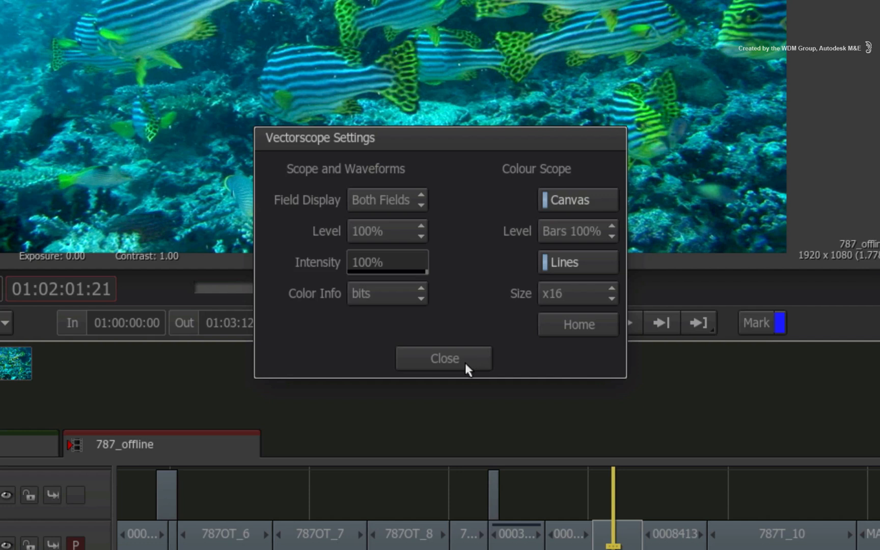
pyautogui.moveTo(418, 200)
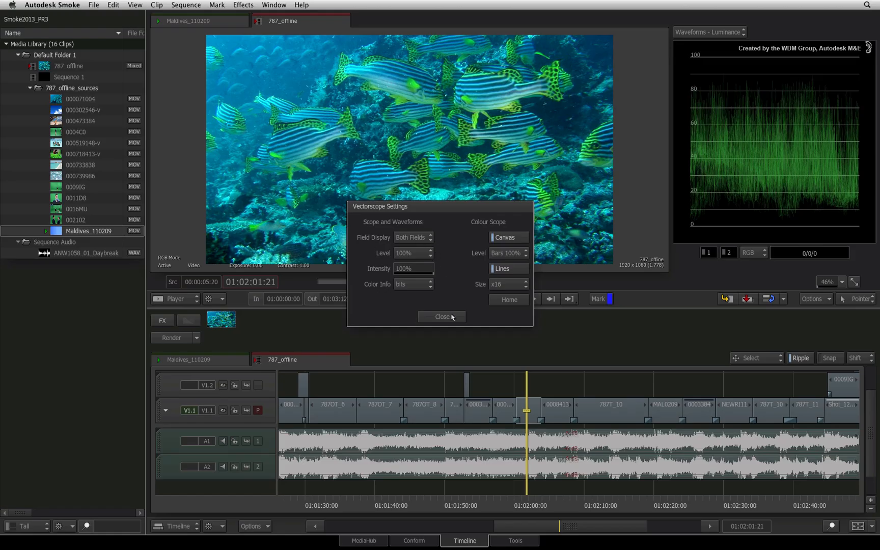
pyautogui.moveTo(768, 106)
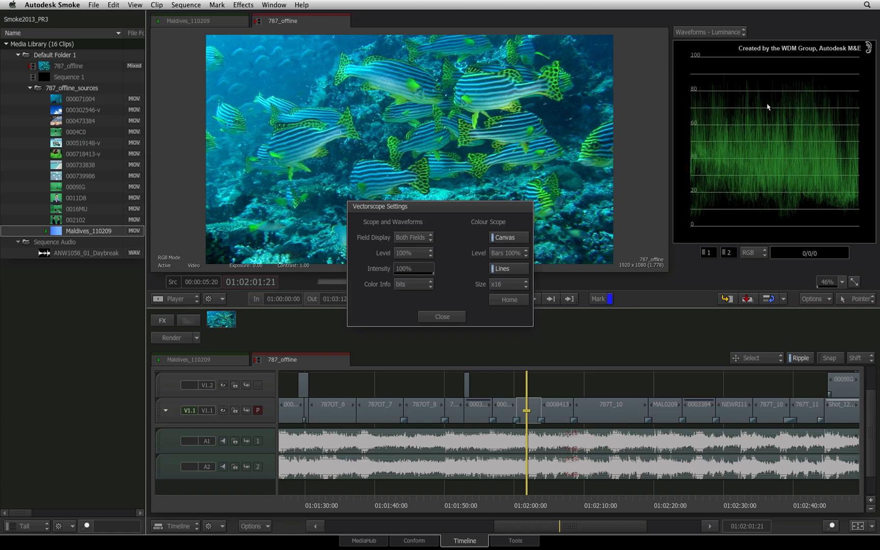
pyautogui.moveTo(678, 173)
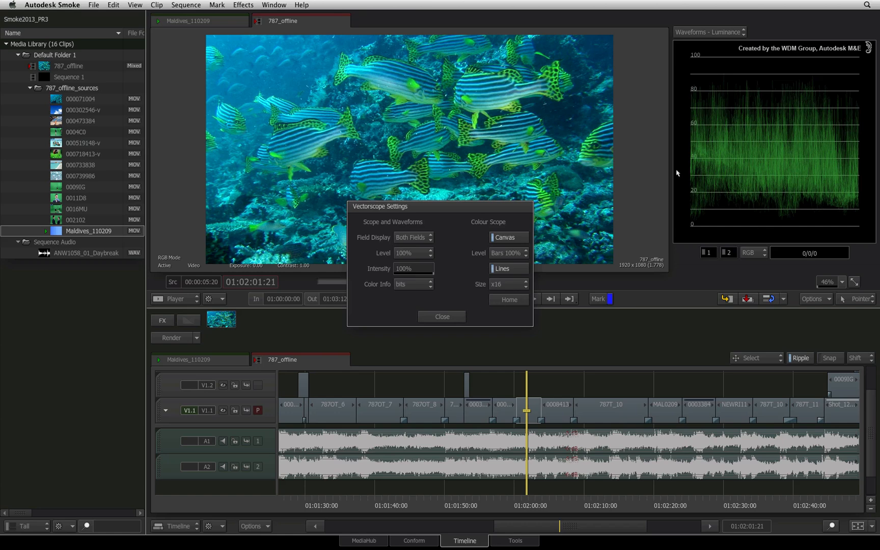
pyautogui.moveTo(711, 224)
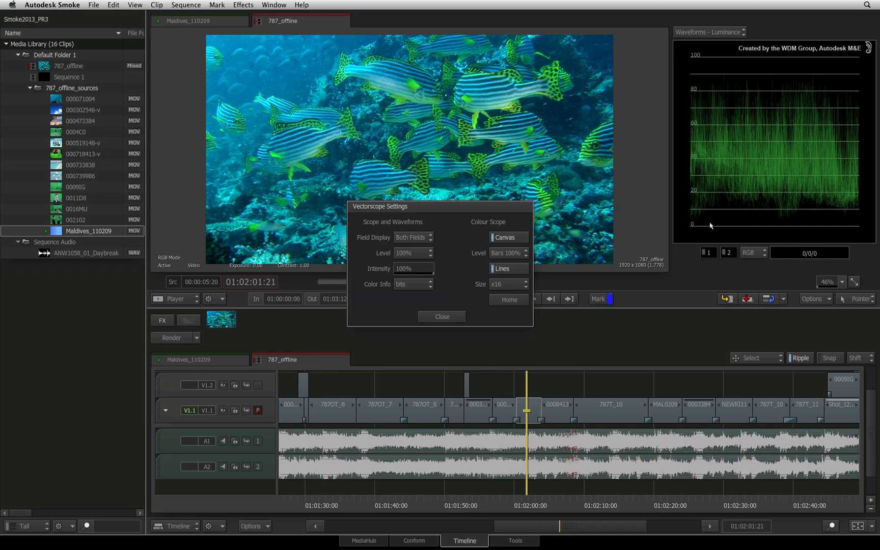
# Step: Close the Vectorscope Settings dialog, leaving the luminance waveform beside the viewer
pyautogui.click(442, 317)
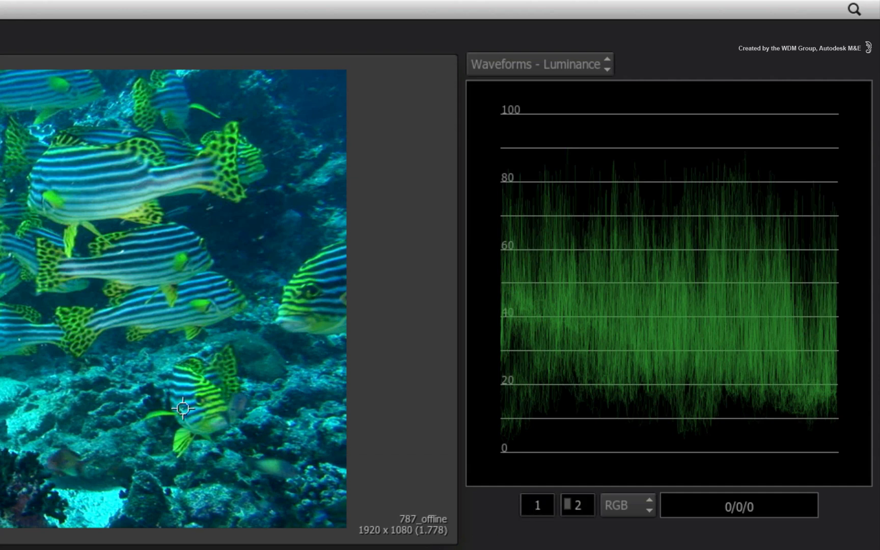
pyautogui.moveTo(76, 175)
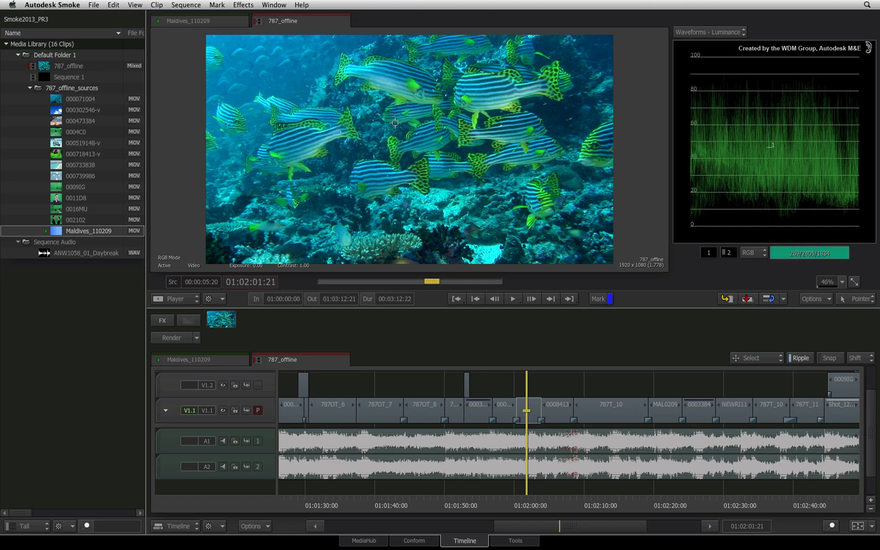
pyautogui.moveTo(394, 148)
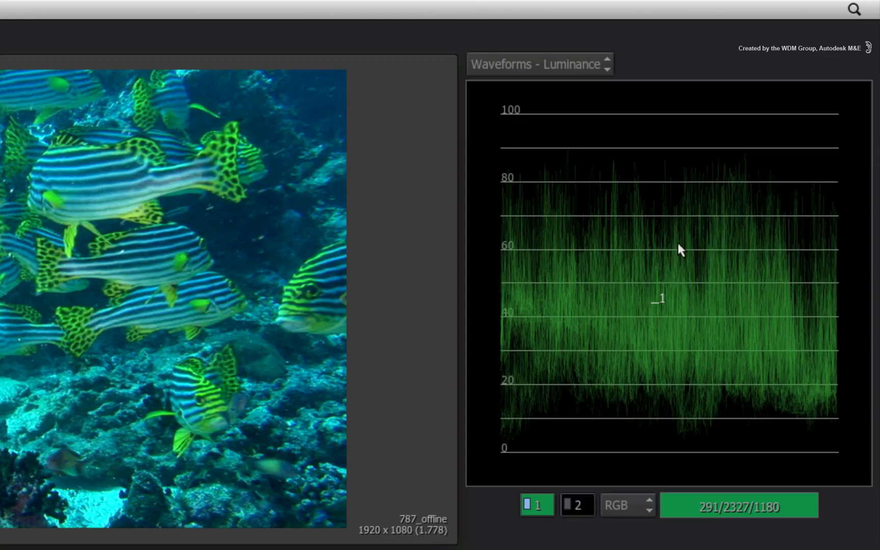
pyautogui.moveTo(654, 338)
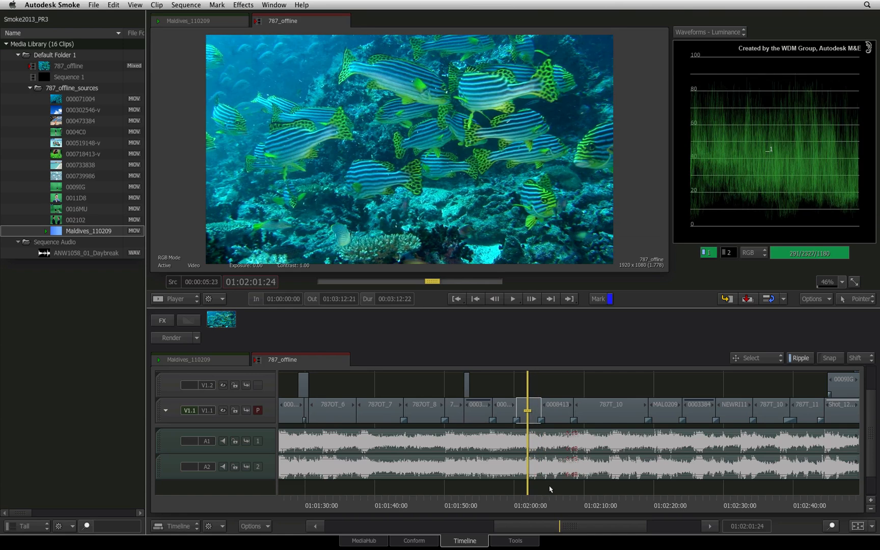
pyautogui.moveTo(573, 434)
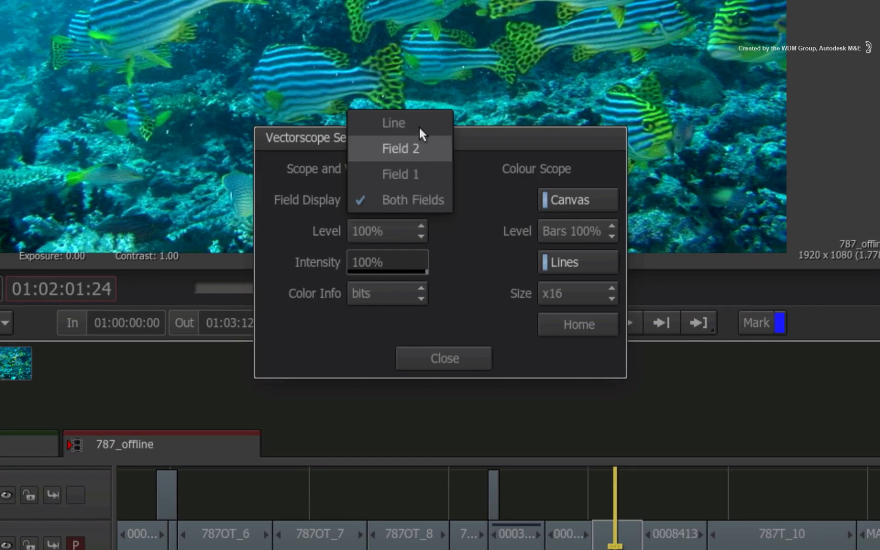
# Step: Set the scope's Field Display to Line so the waveform shows a single image line
pyautogui.click(393, 123)
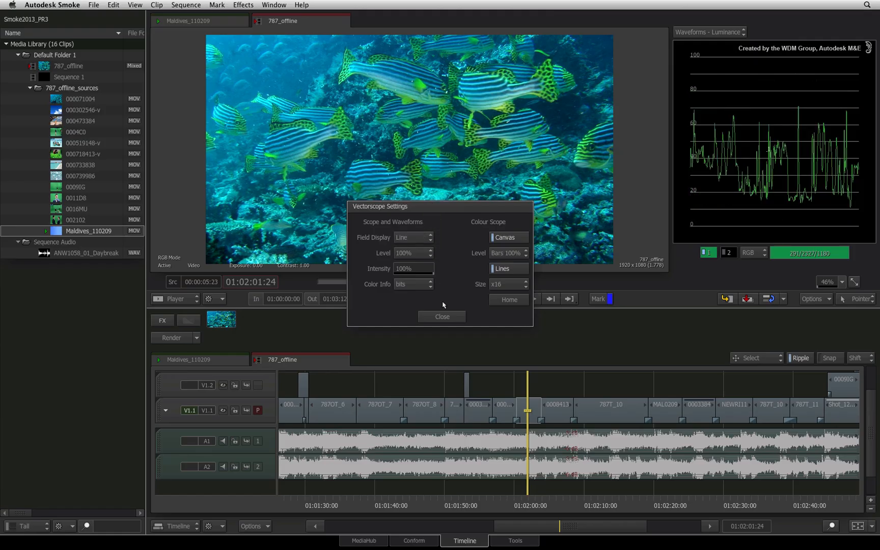
# Step: Close the Vectorscope Settings dialog to view the single-line luminance waveform
pyautogui.click(442, 317)
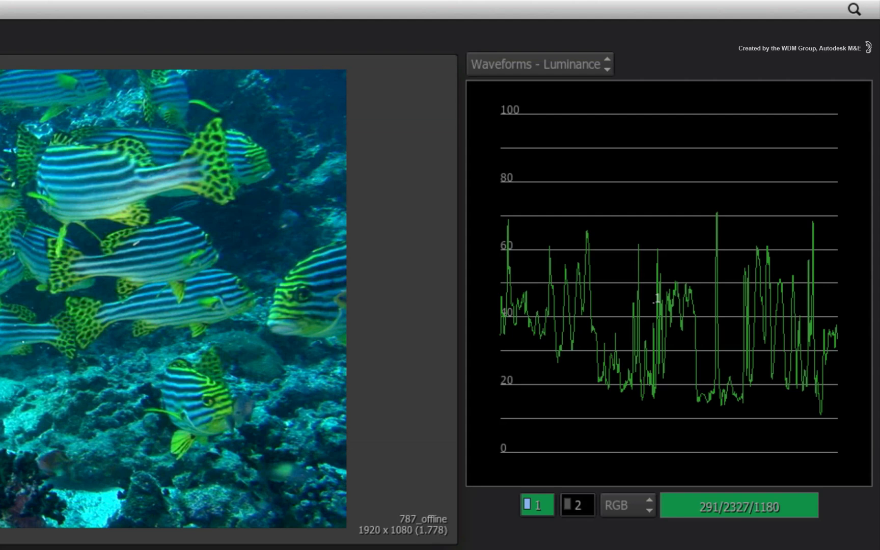
pyautogui.moveTo(519, 530)
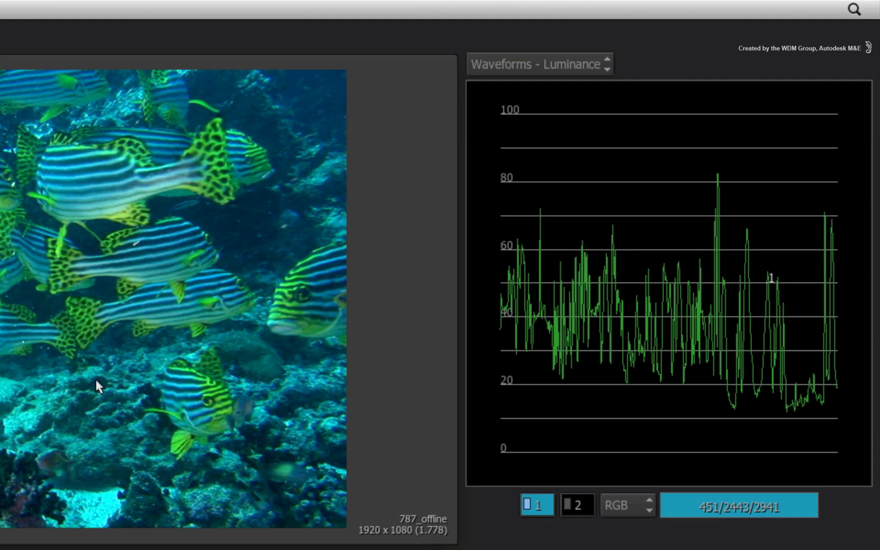
# Step: Check the sampled line on the monochrome vectorscope, then return to the luminance waveform
pyautogui.click(546, 66)
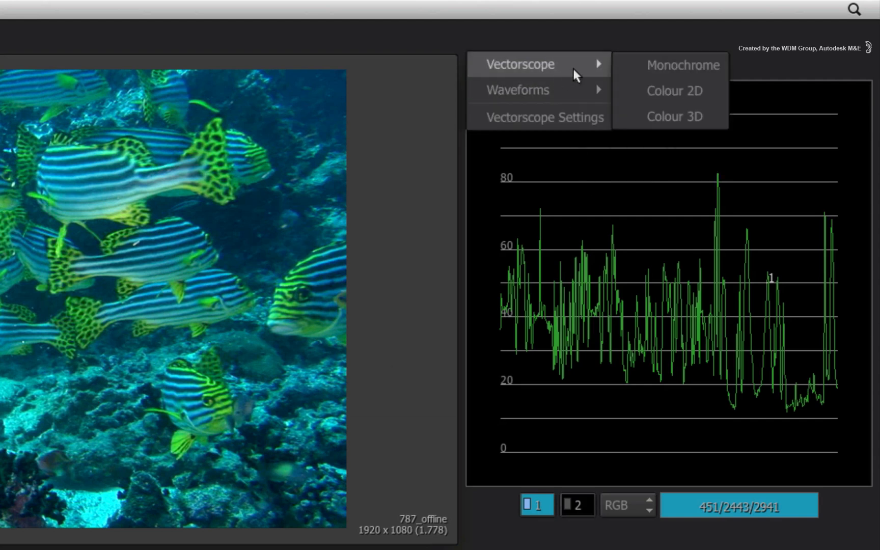
pyautogui.click(684, 65)
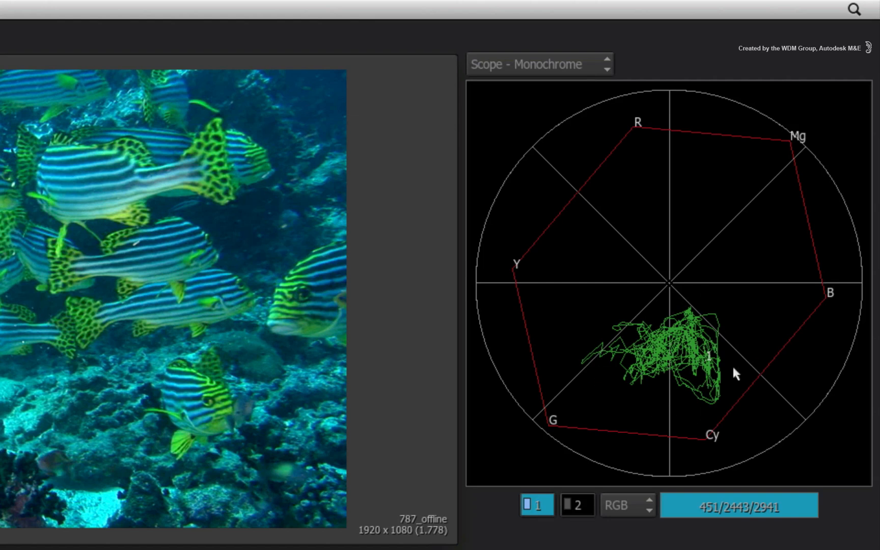
pyautogui.moveTo(477, 470)
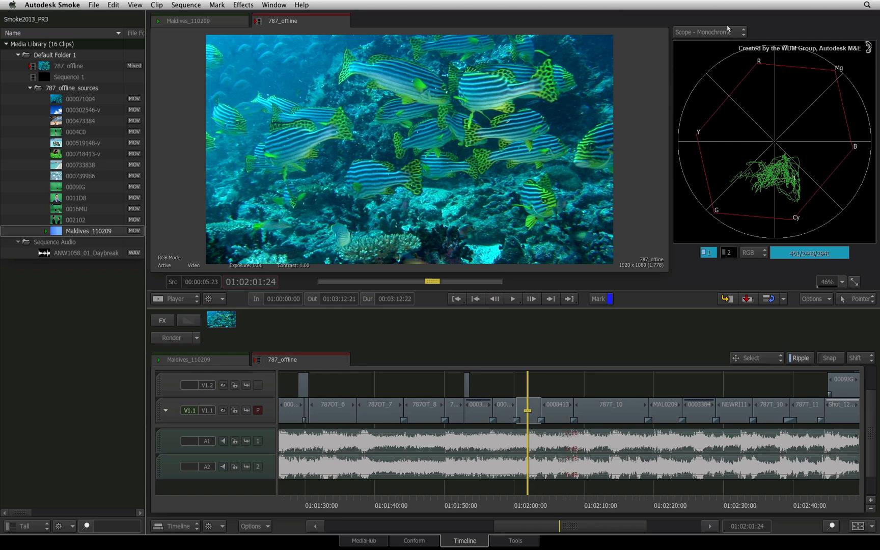
pyautogui.click(710, 32)
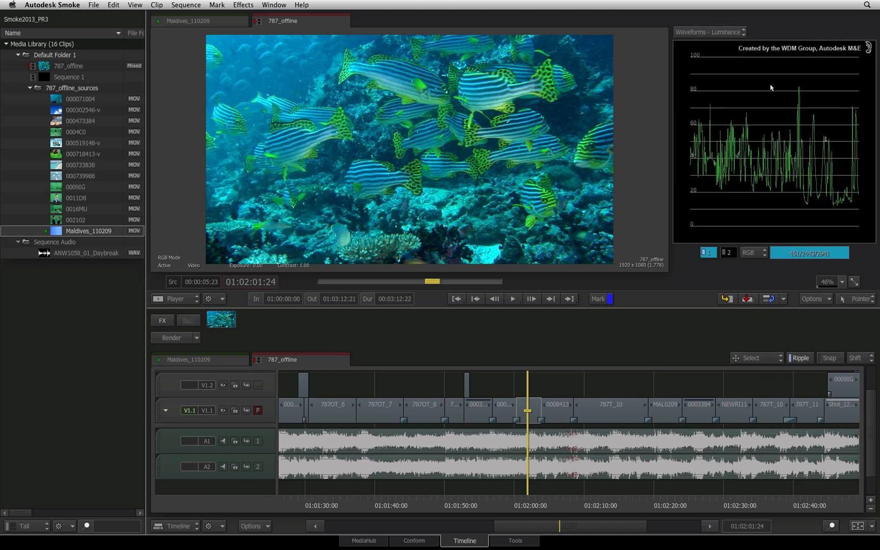
pyautogui.moveTo(548, 506)
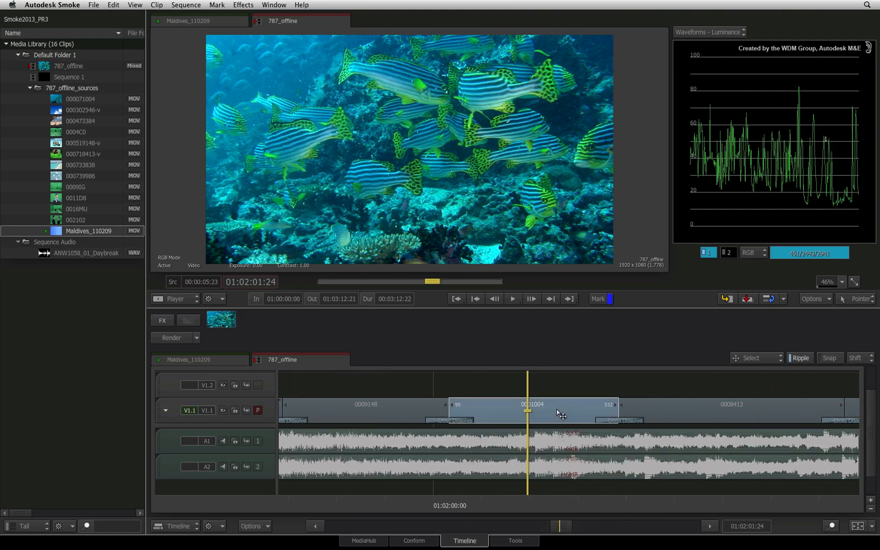
# Step: Add a Colour Correct timeline effect to the fish clip under the playhead
pyautogui.click(162, 321)
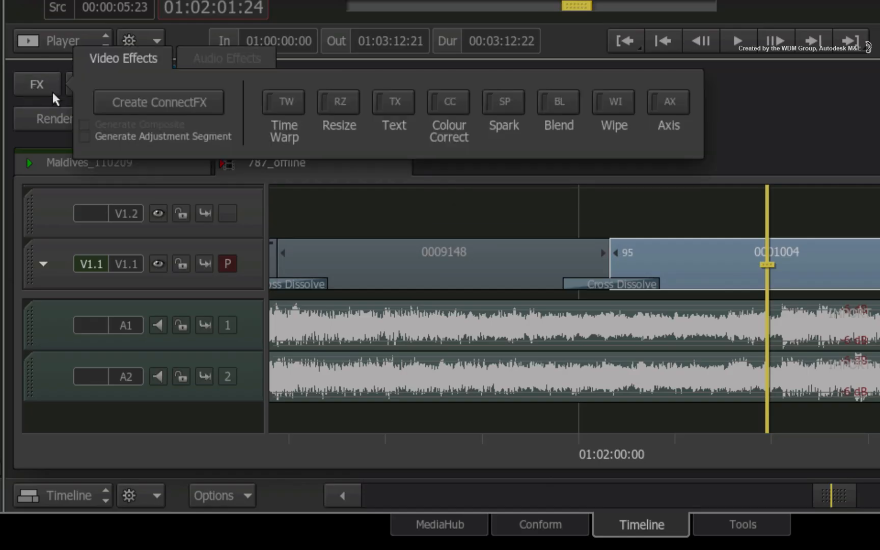
pyautogui.click(449, 102)
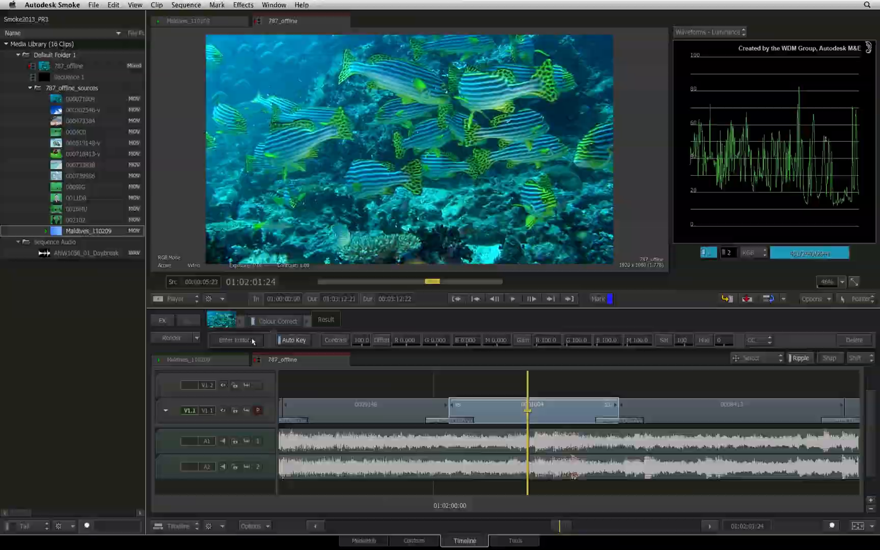
# Step: Enter the full Colour Correct editor and raise the master RGB gamma to 1.17
pyautogui.click(236, 340)
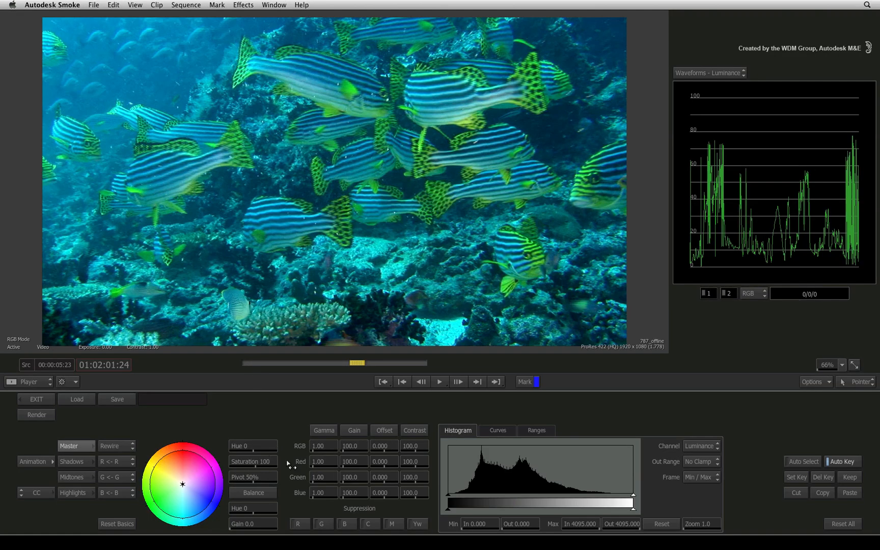
pyautogui.moveTo(323, 446); pyautogui.dragTo(339, 446)
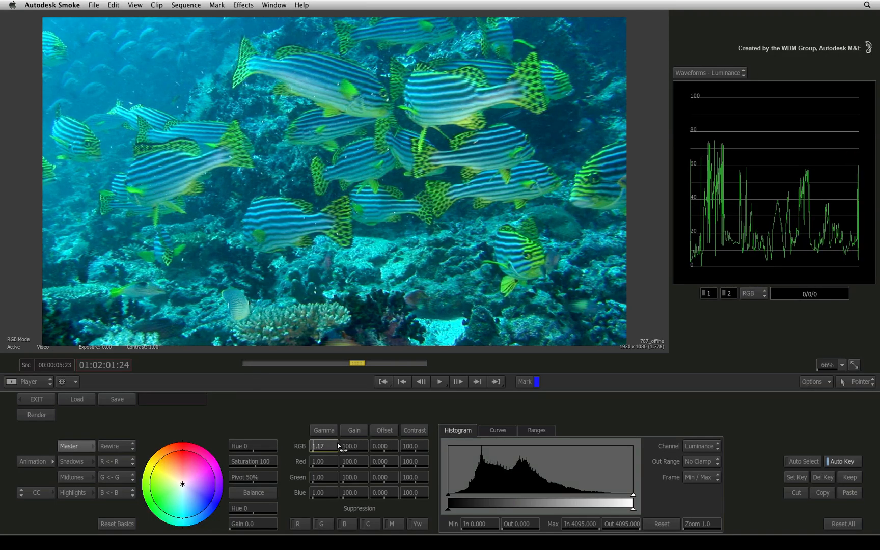